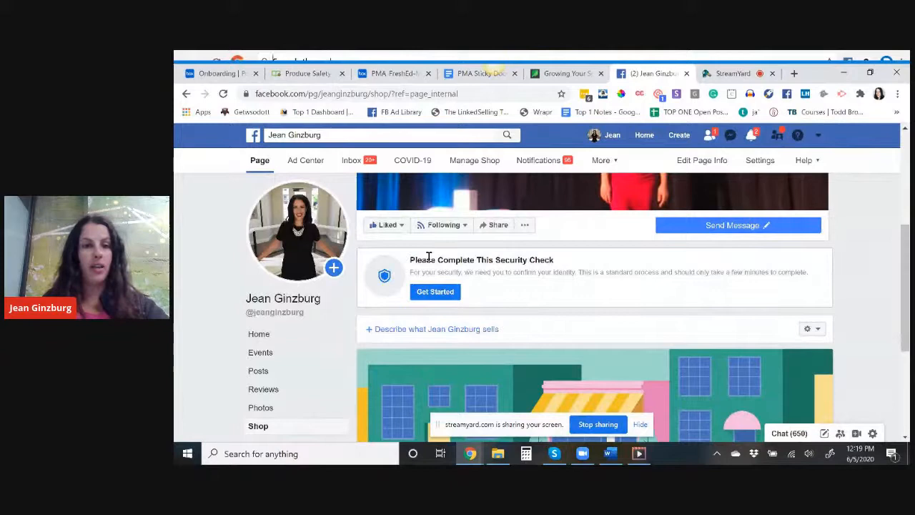
Save a shop description: e-courses and trainings for women entrepreneurs on digital marketing, social media and technology.
scroll("down", 3)
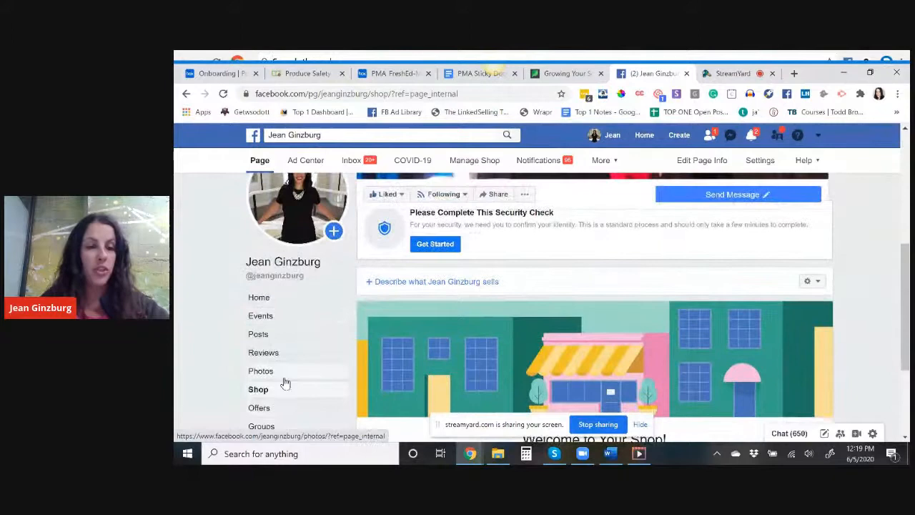
mouse_move(257, 389)
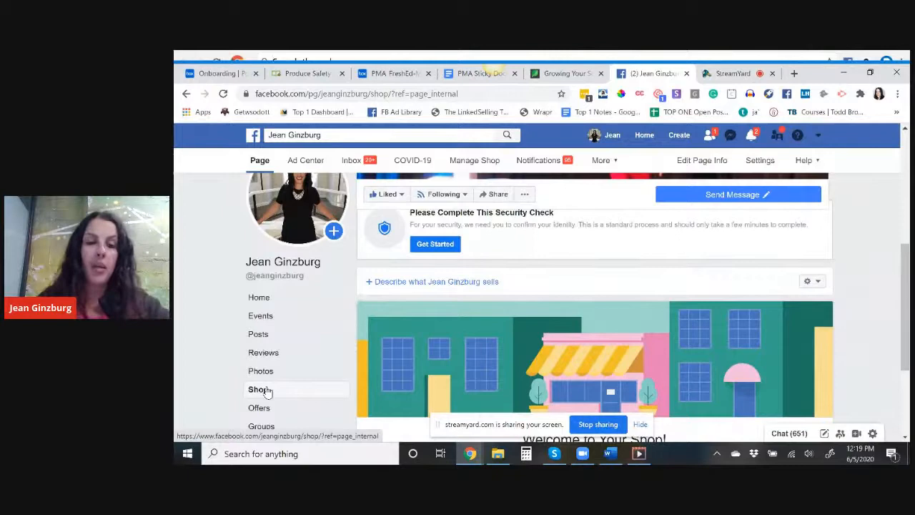
left_click(432, 281)
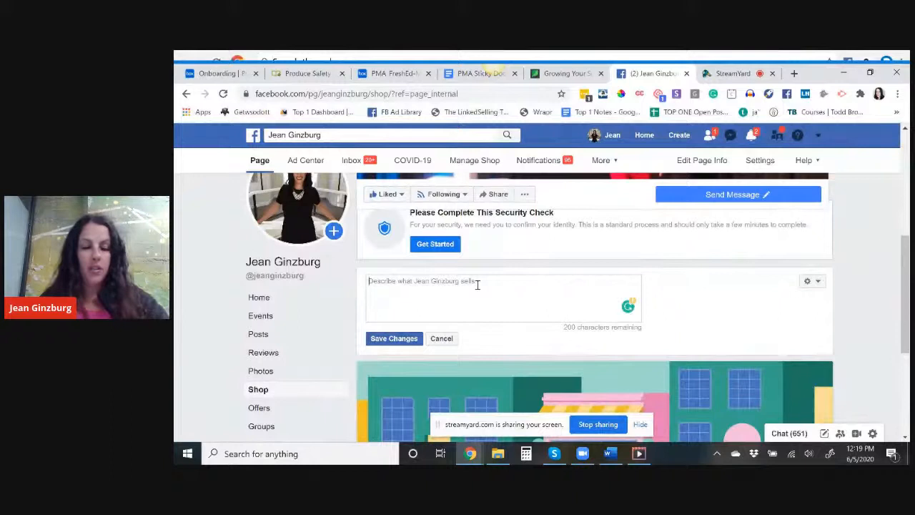
type("e-couses and trainings for women entrepreneurs")
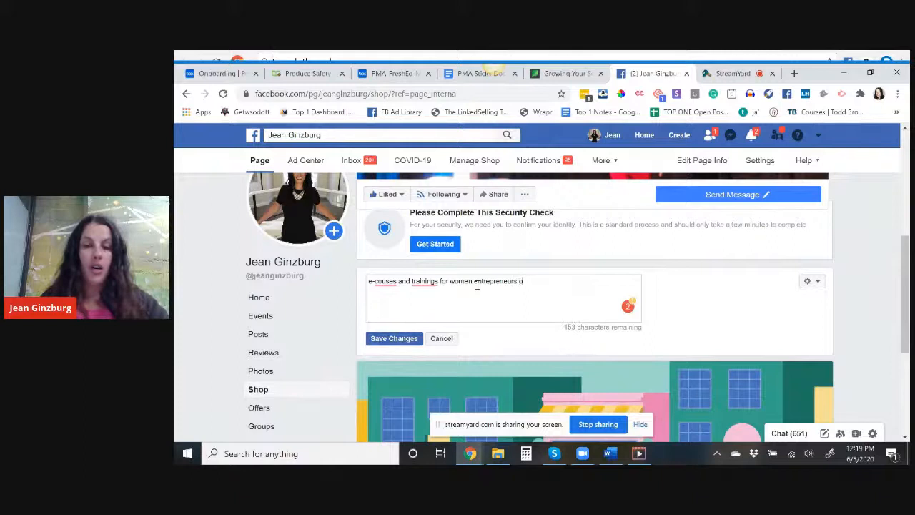
type("on the topics of digital marketing, social media ma")
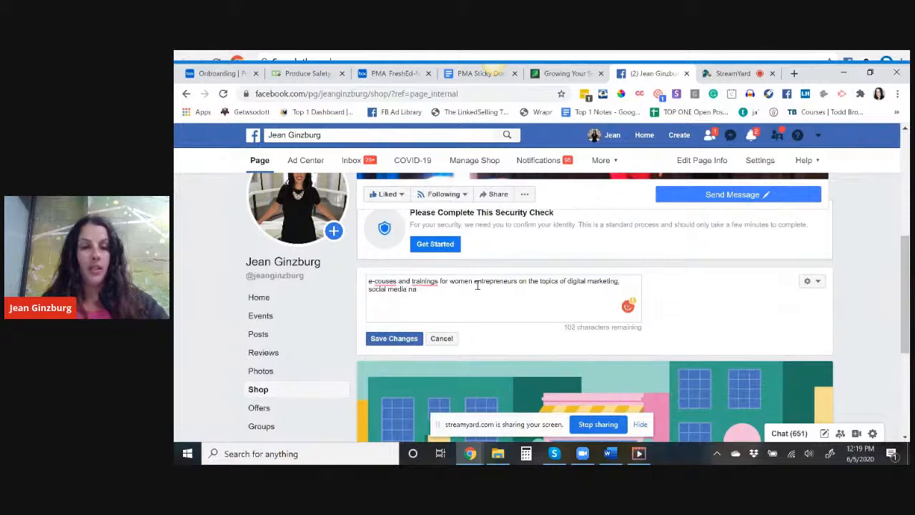
type("and technology to help grow")
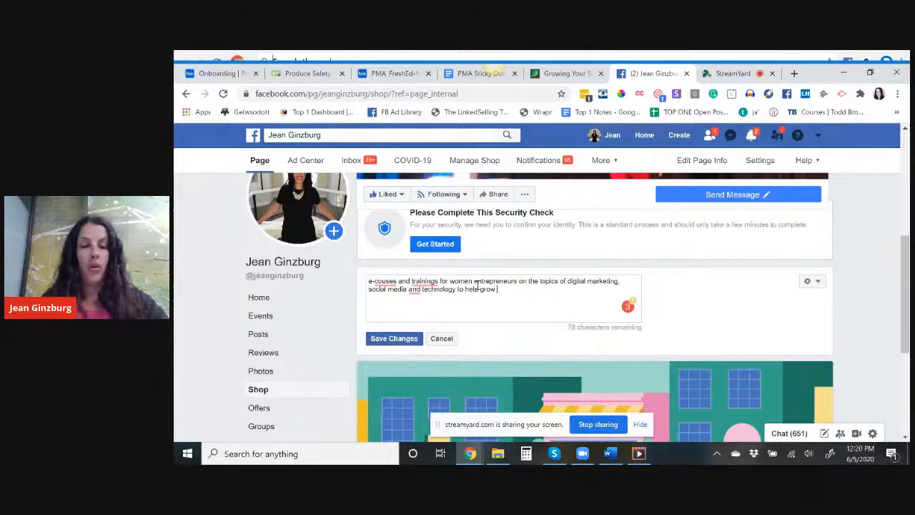
left_click(395, 337)
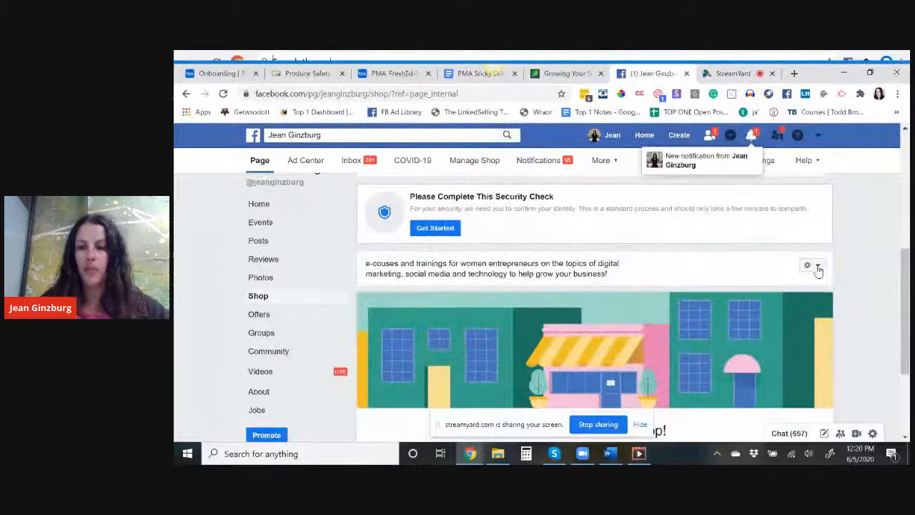
Scroll down the Shop tab to reach the Add Product option.
scroll("down", 3)
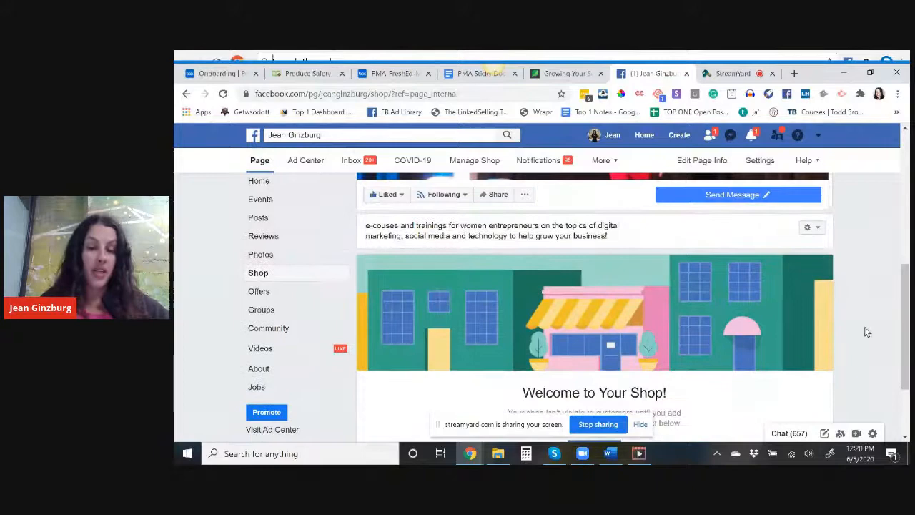
scroll("down", 3)
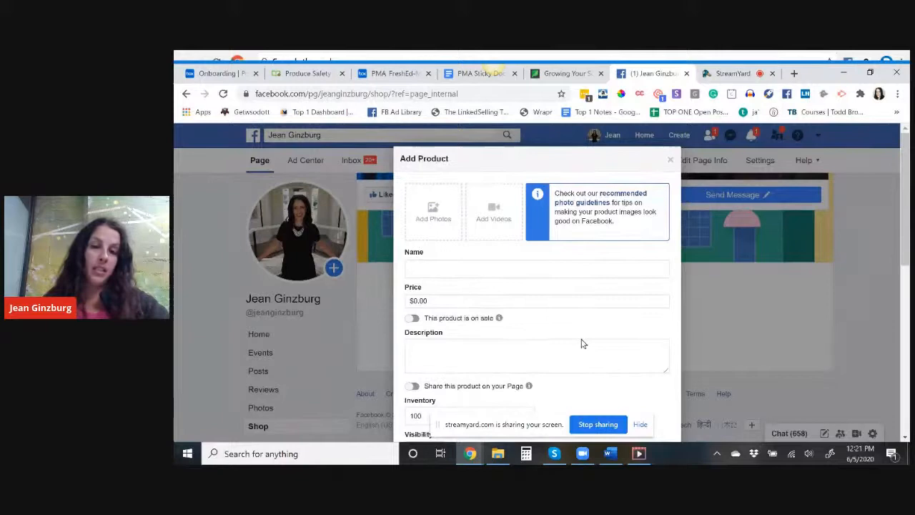
Start adding a product photo and browse through the photos already on the Page.
left_click(432, 211)
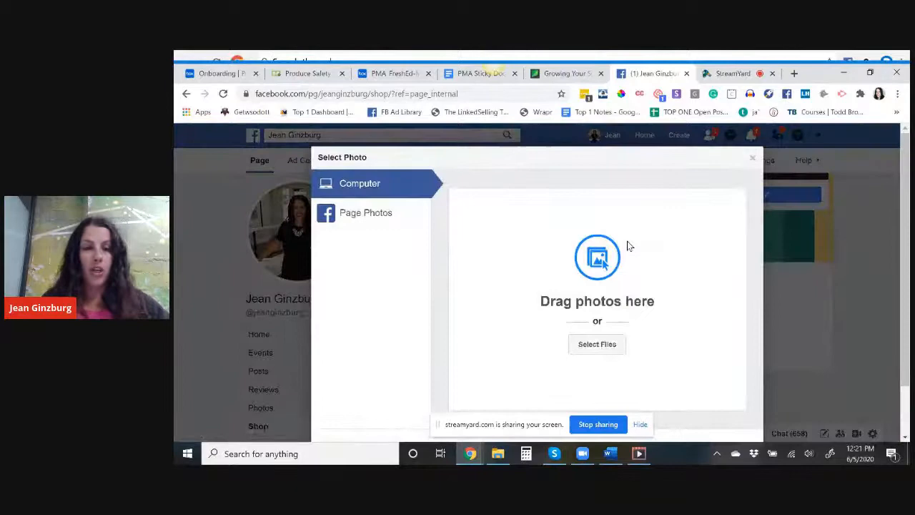
left_click(366, 211)
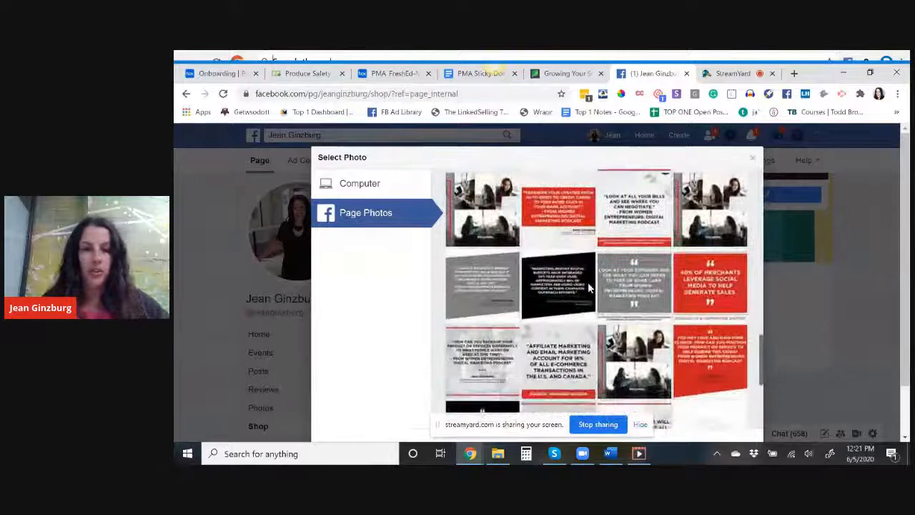
scroll("down", 3)
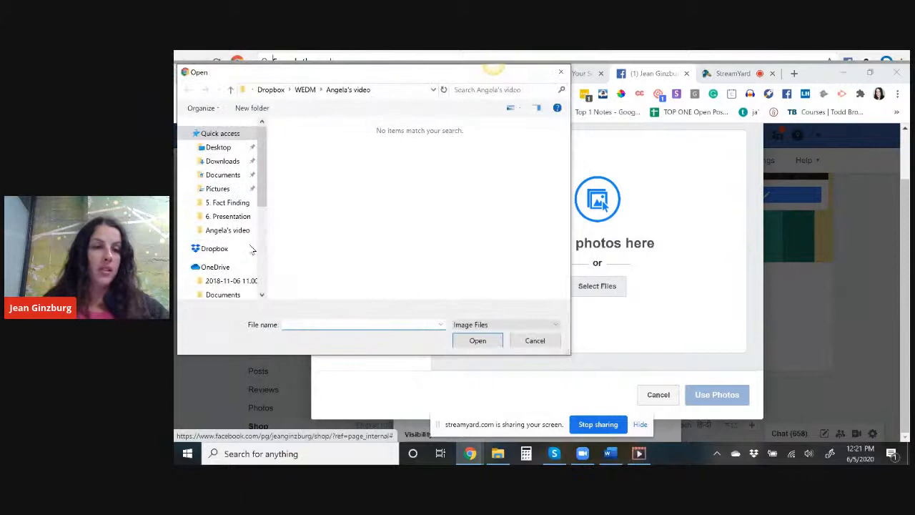
Upload the red-top portrait from the Photoshoot folder and use it as the product photo.
left_click(214, 248)
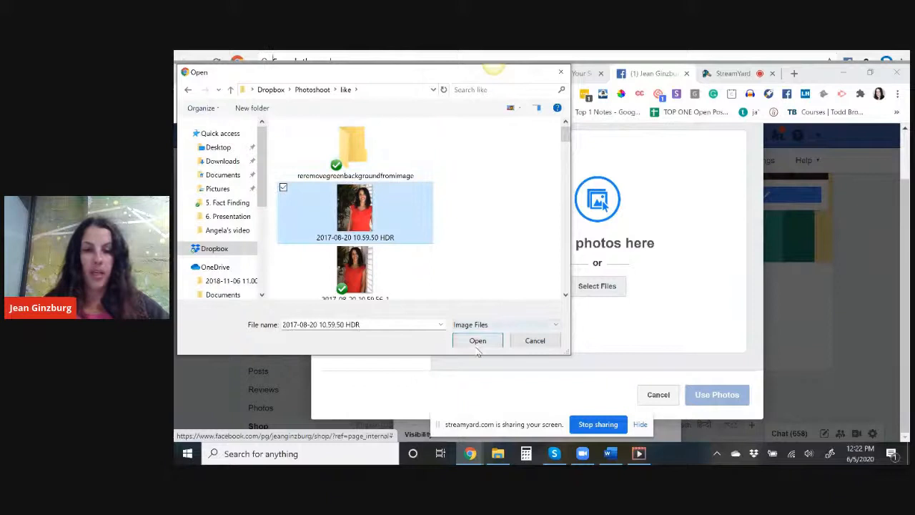
left_click(477, 341)
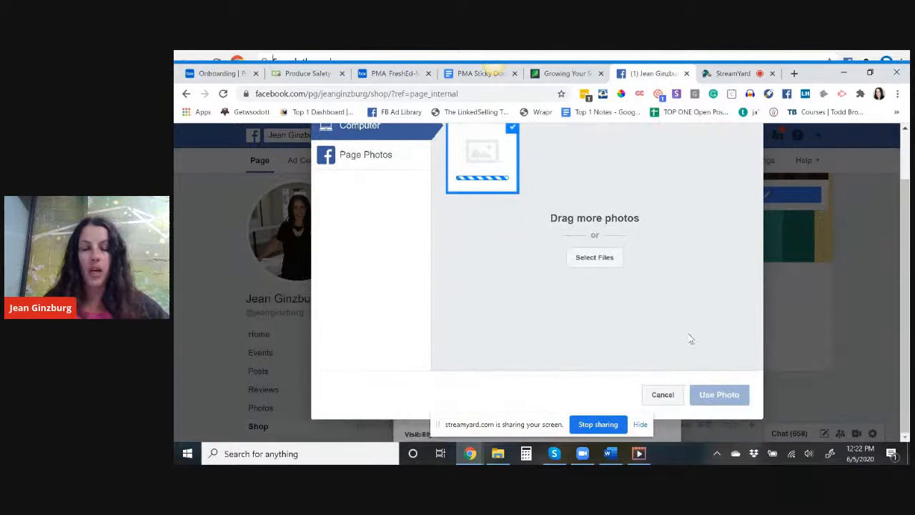
left_click(718, 395)
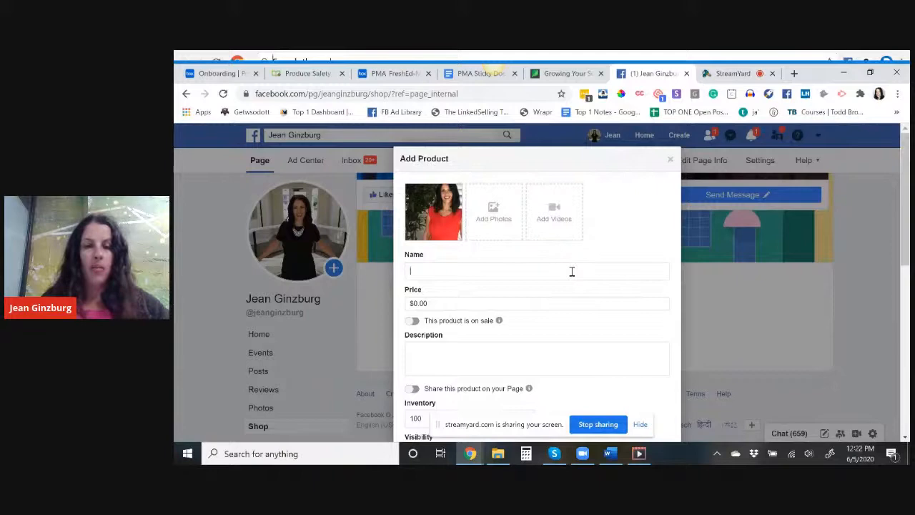
Add a second product image, browsing OneDrive Documents > 1-Ginball for the WIN book cover.
left_click(493, 212)
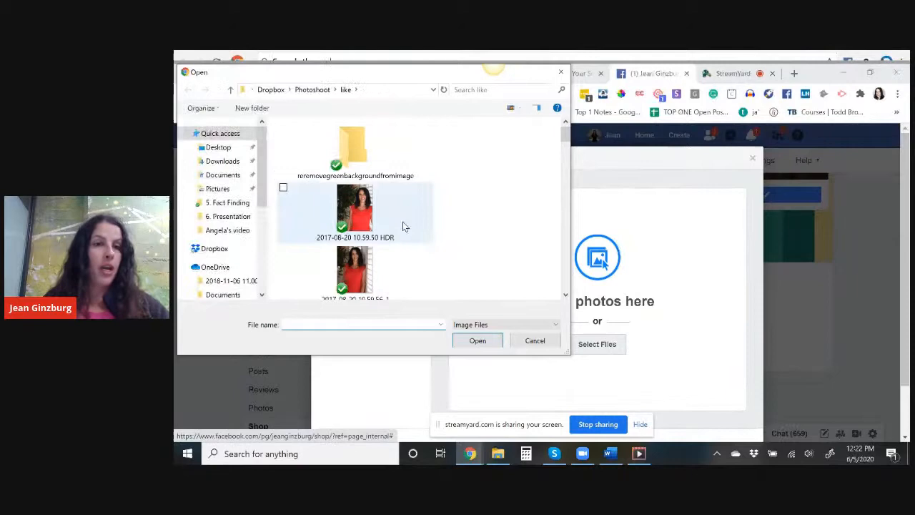
left_click(223, 295)
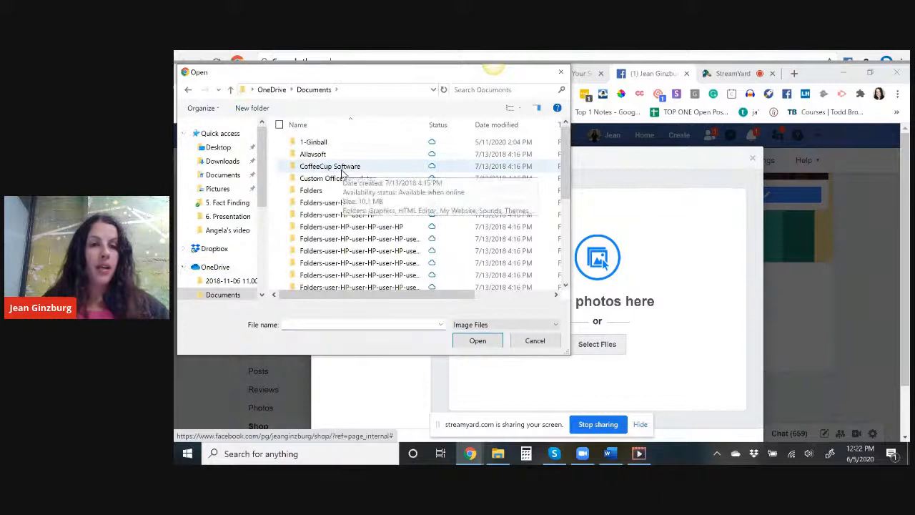
double_click(313, 141)
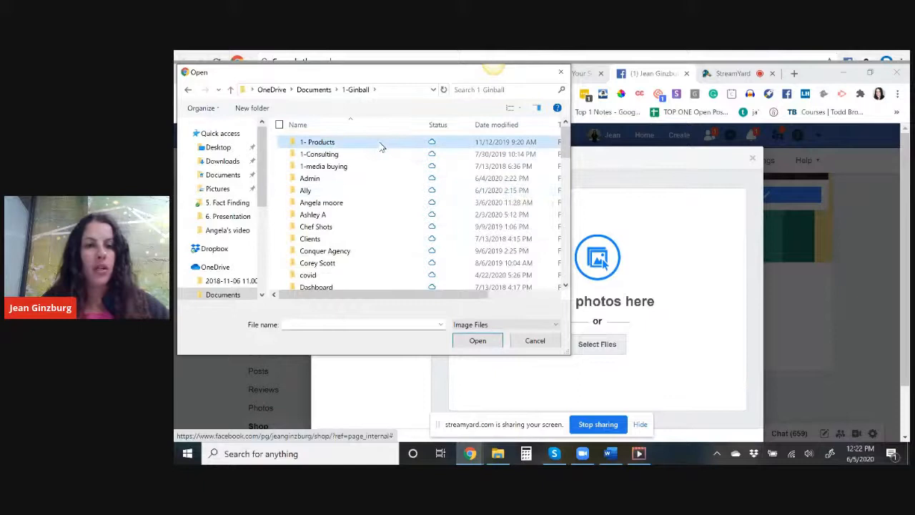
double_click(317, 141)
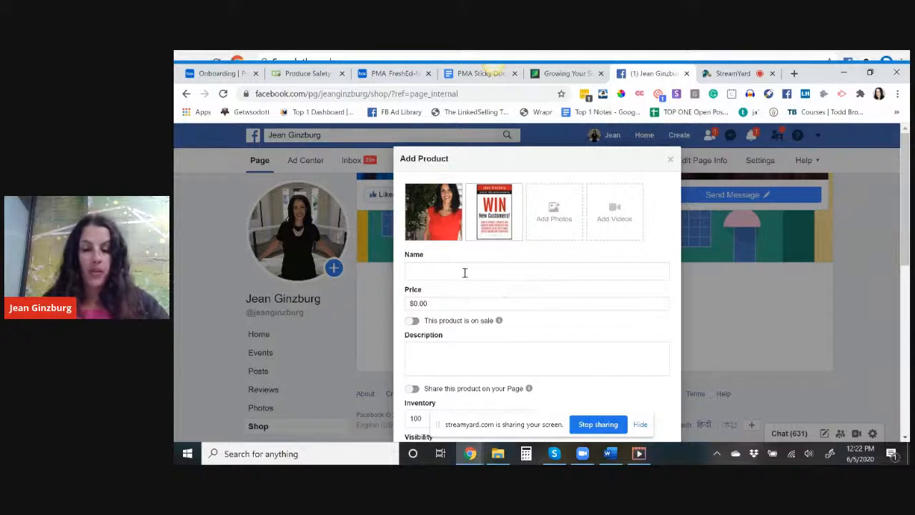
Name the product 'eBook: Win New Customers', price it 5.99, describe it as an ebook about digital marketing and social media.
type("eBook: Win New Customers")
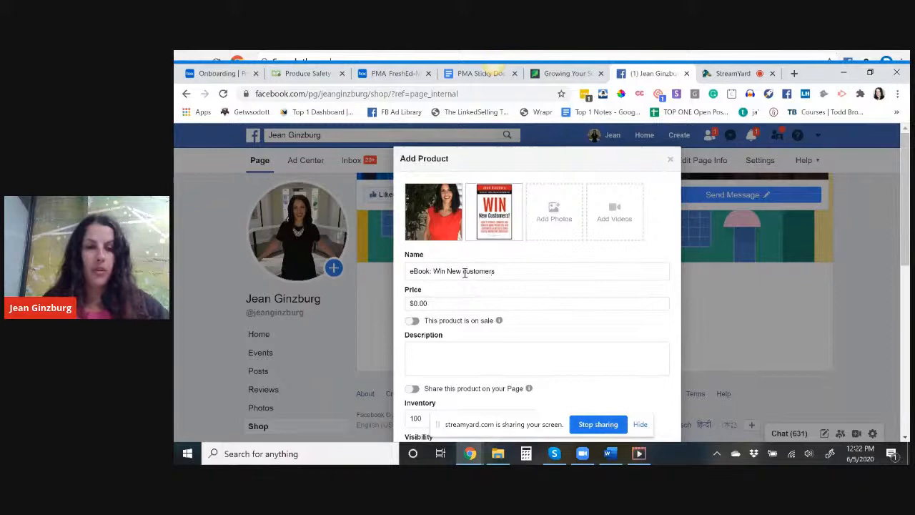
type("5.99")
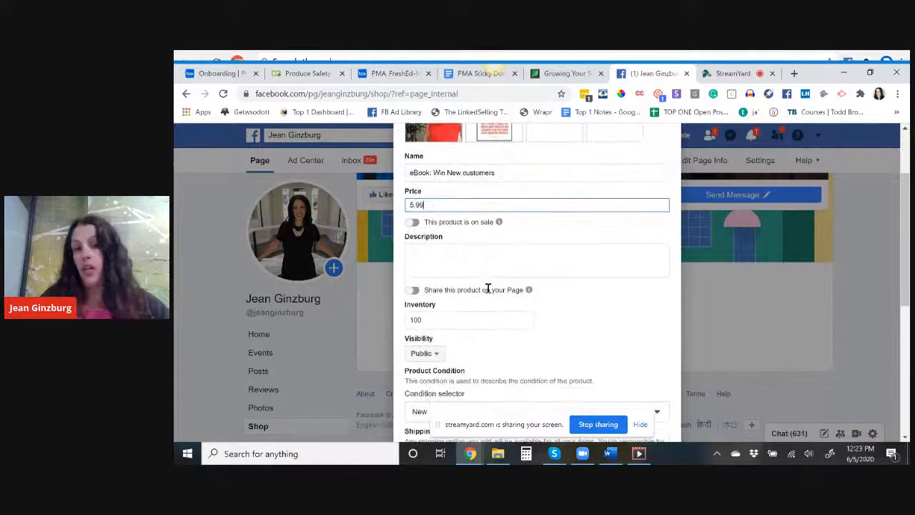
type("this is my ebook about d")
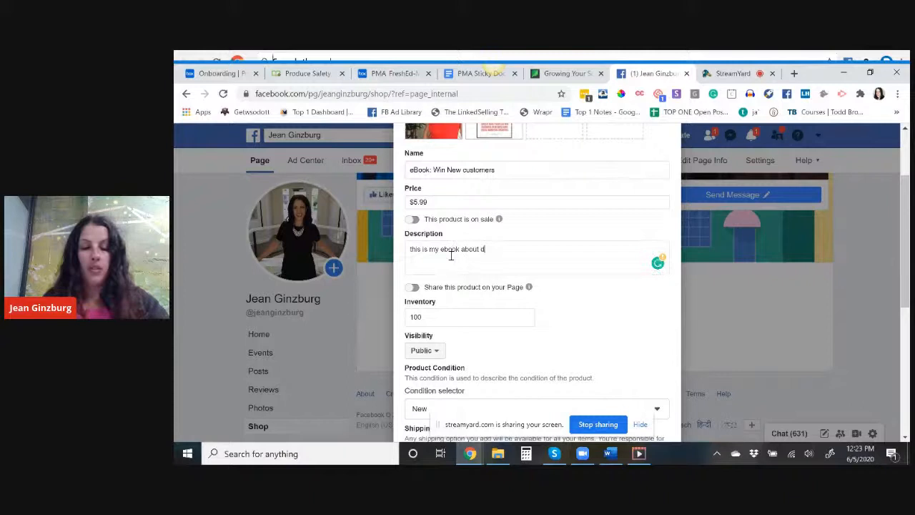
type("igital marketing and social media.")
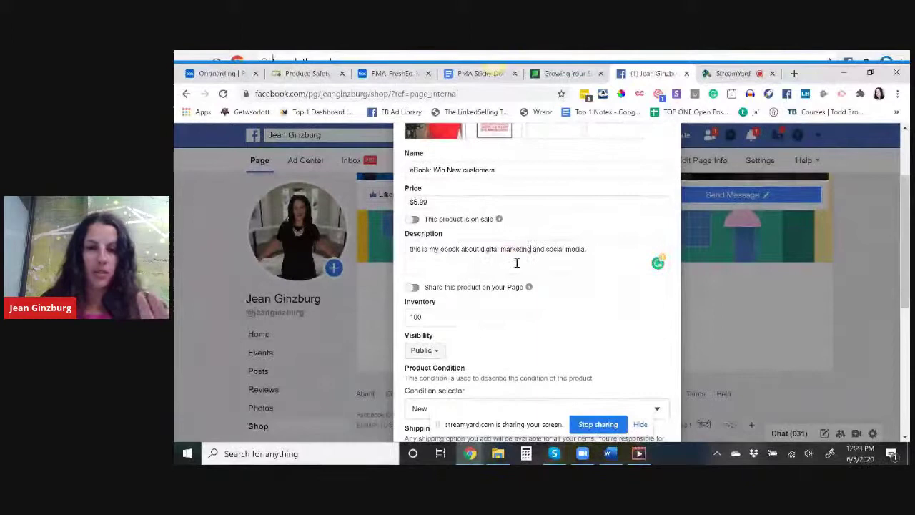
scroll("down", 3)
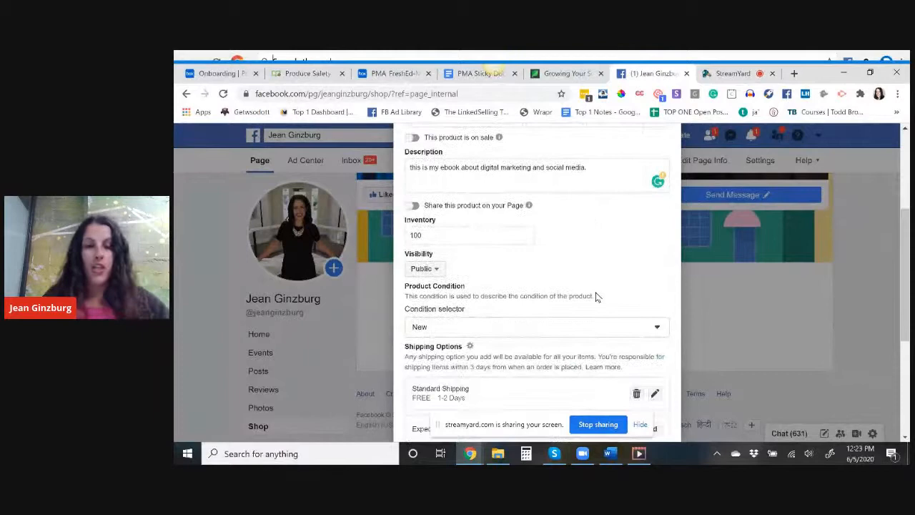
Turn on sharing the product on the Page and move down to the inventory and category fields.
left_click(412, 205)
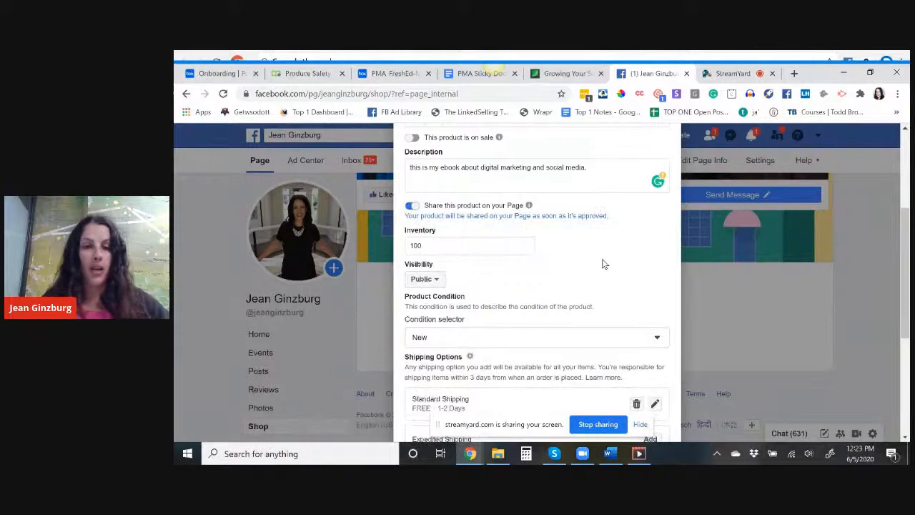
scroll("down", 3)
type("0")
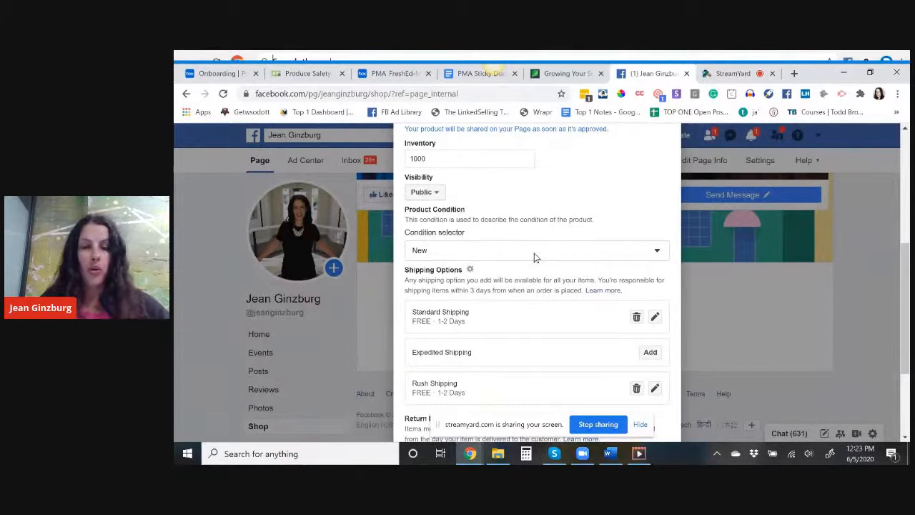
scroll("down", 3)
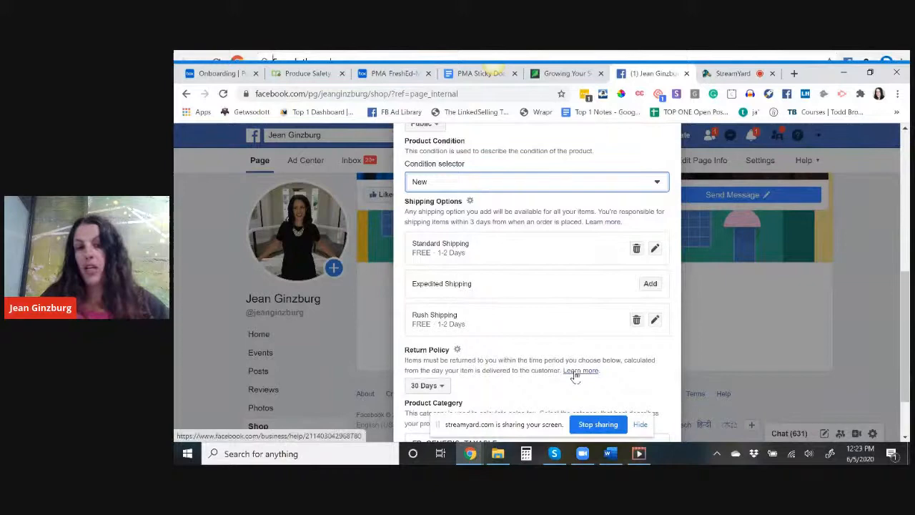
scroll("down", 3)
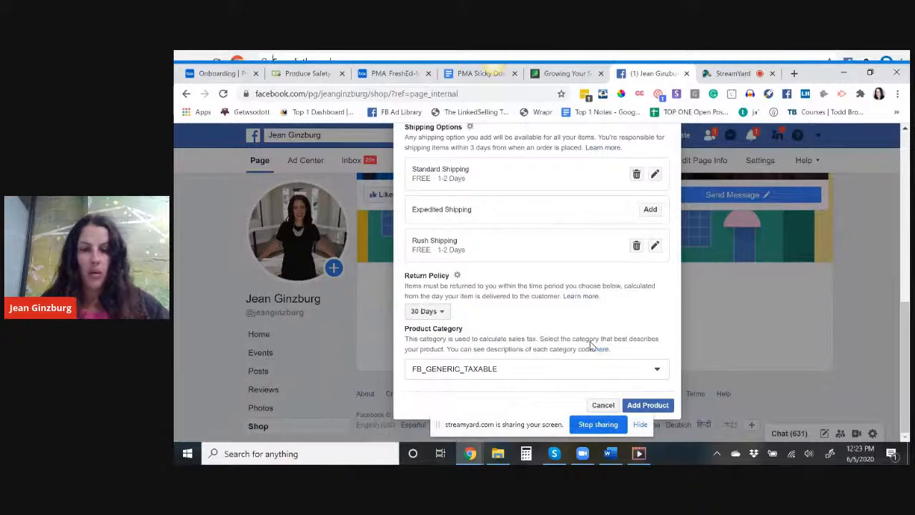
Review the Product Category list and keep the generic taxable product category.
left_click(537, 369)
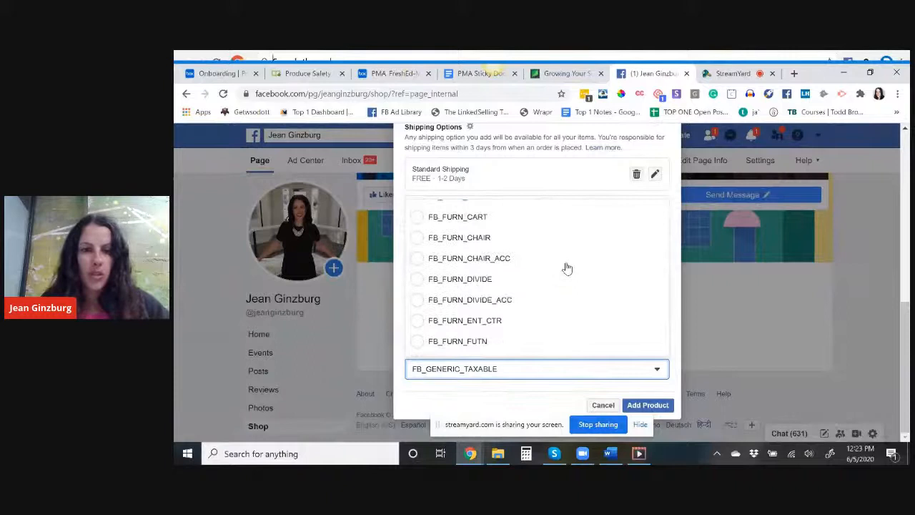
scroll("up", 3)
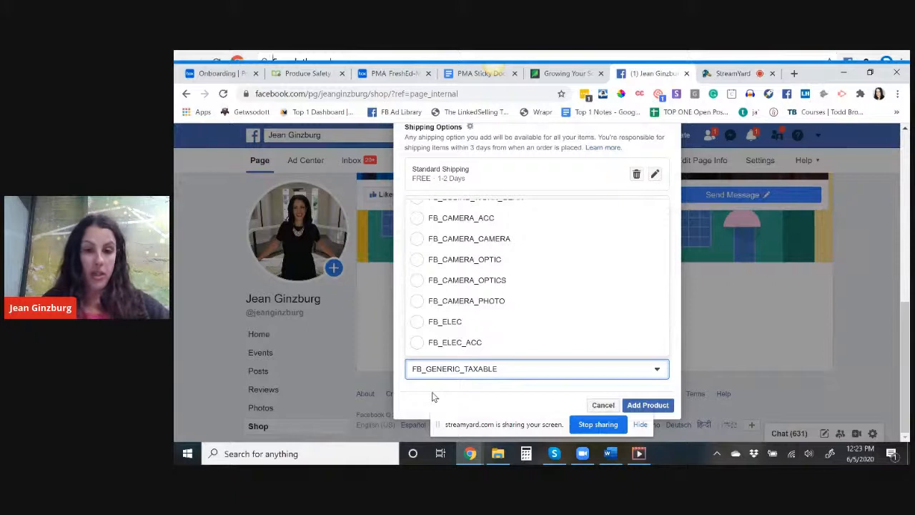
left_click(603, 405)
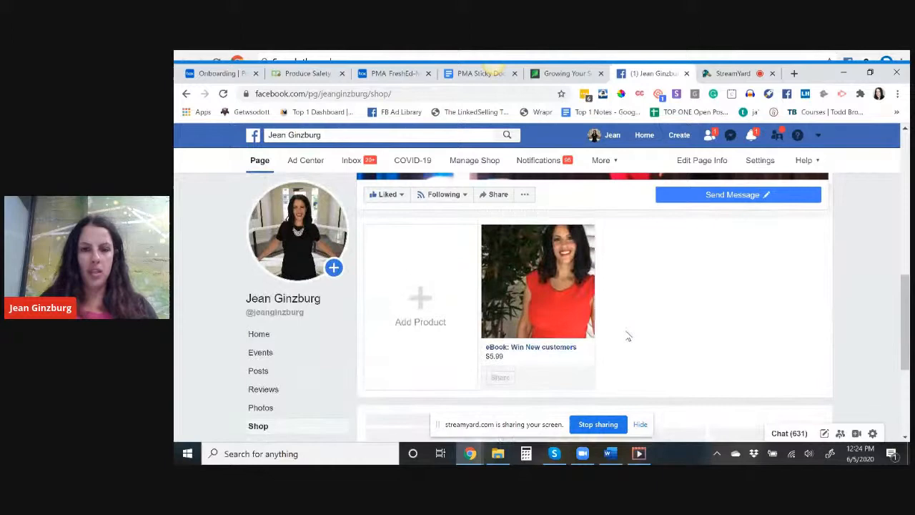
mouse_move(506, 287)
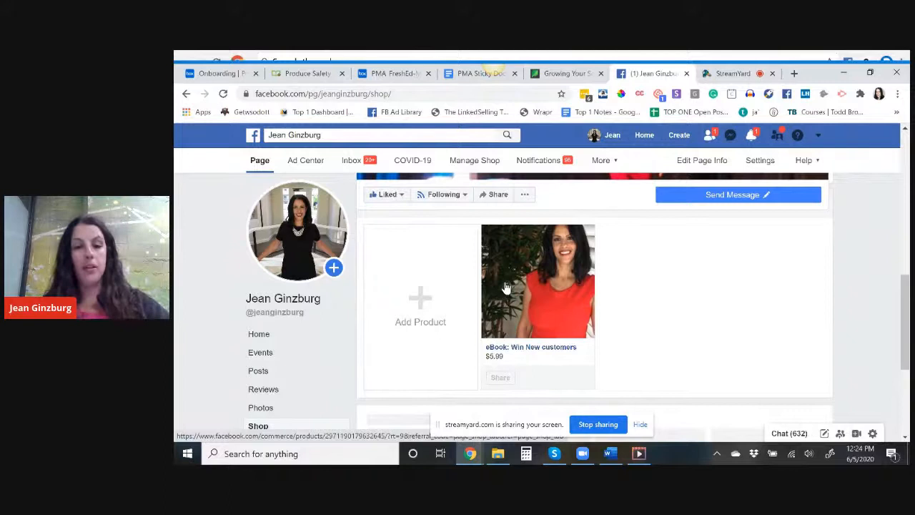